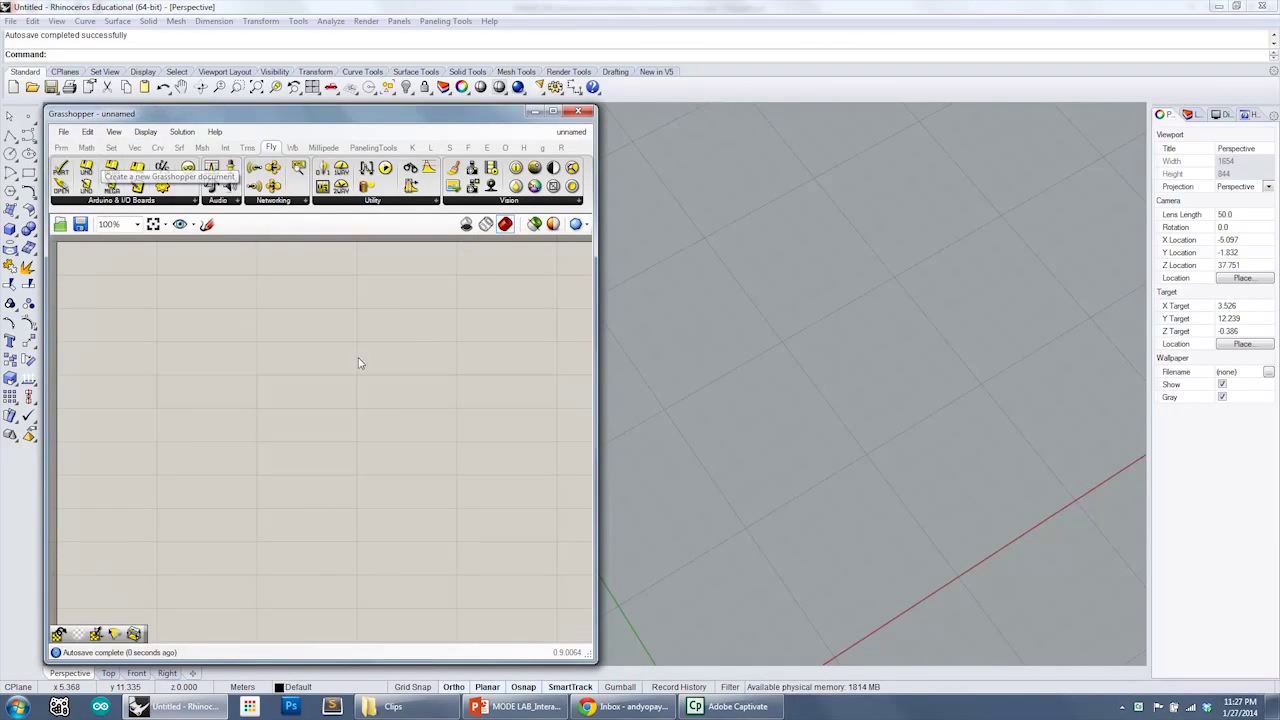
- Expand the Firefly Vision panel dropdown to list every vision component, including Bitmap Painter and Kinect
left_click(509, 200)
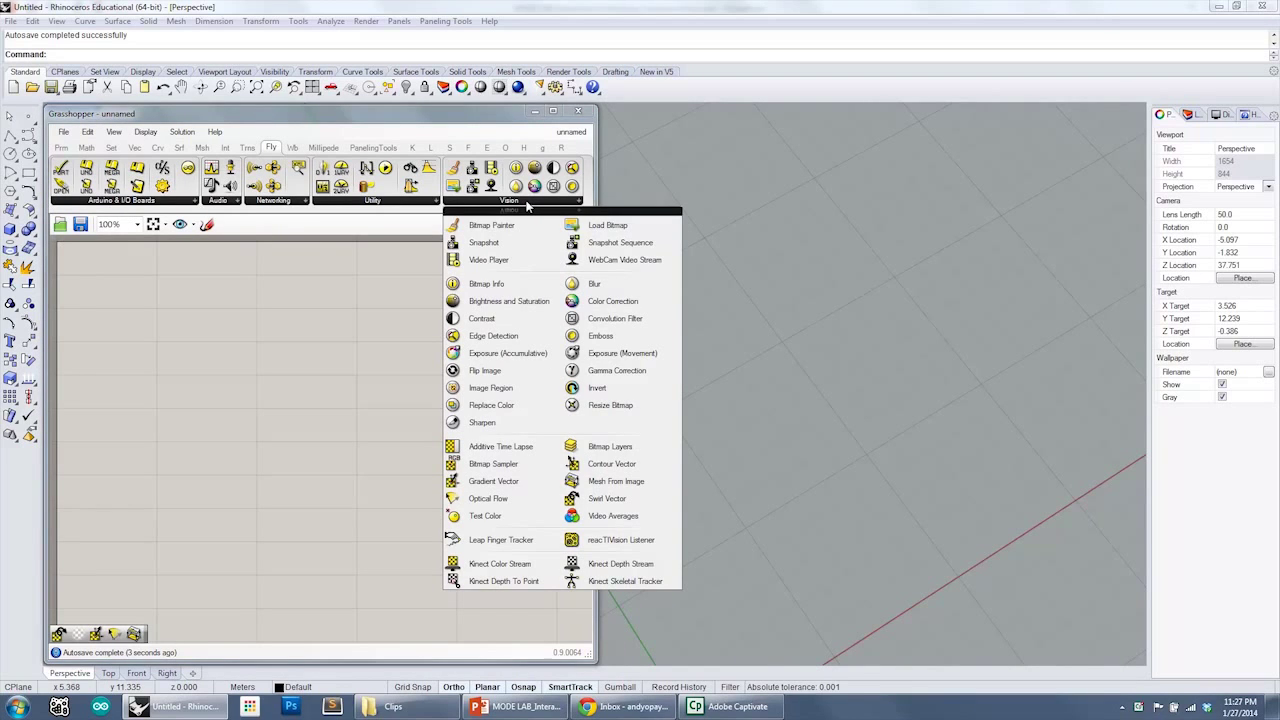
mouse_move(526, 228)
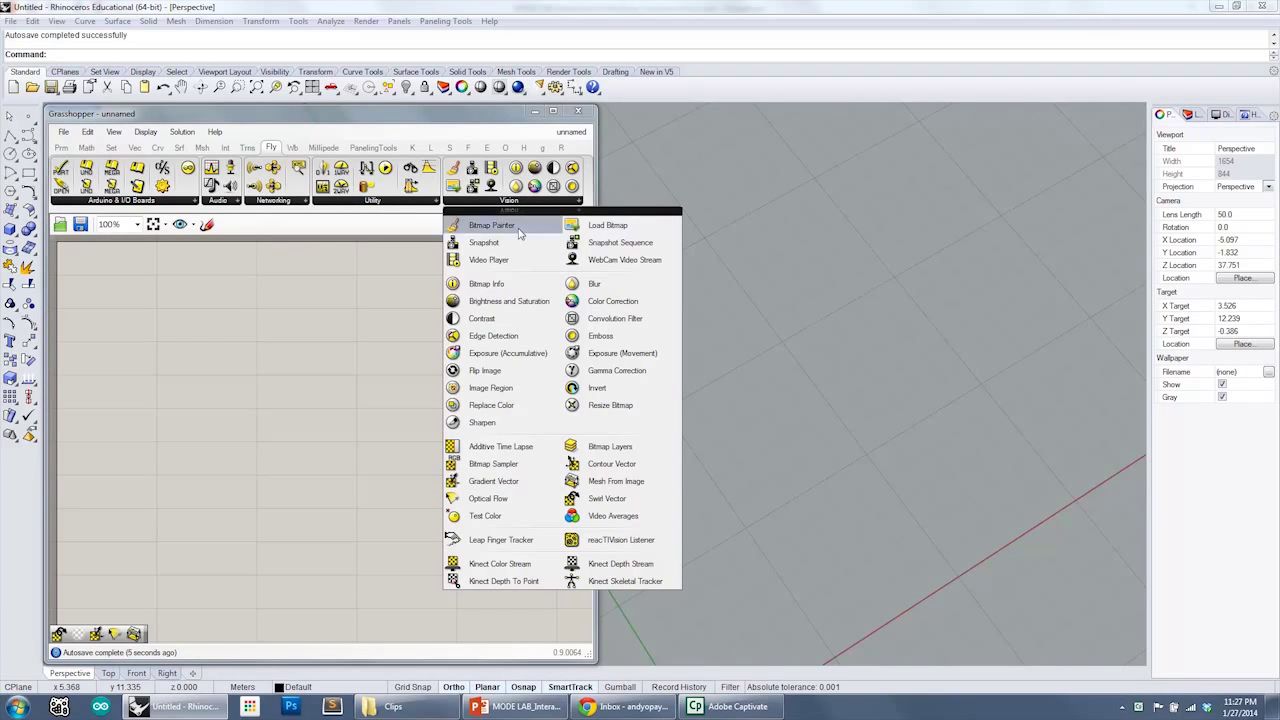
mouse_move(507, 260)
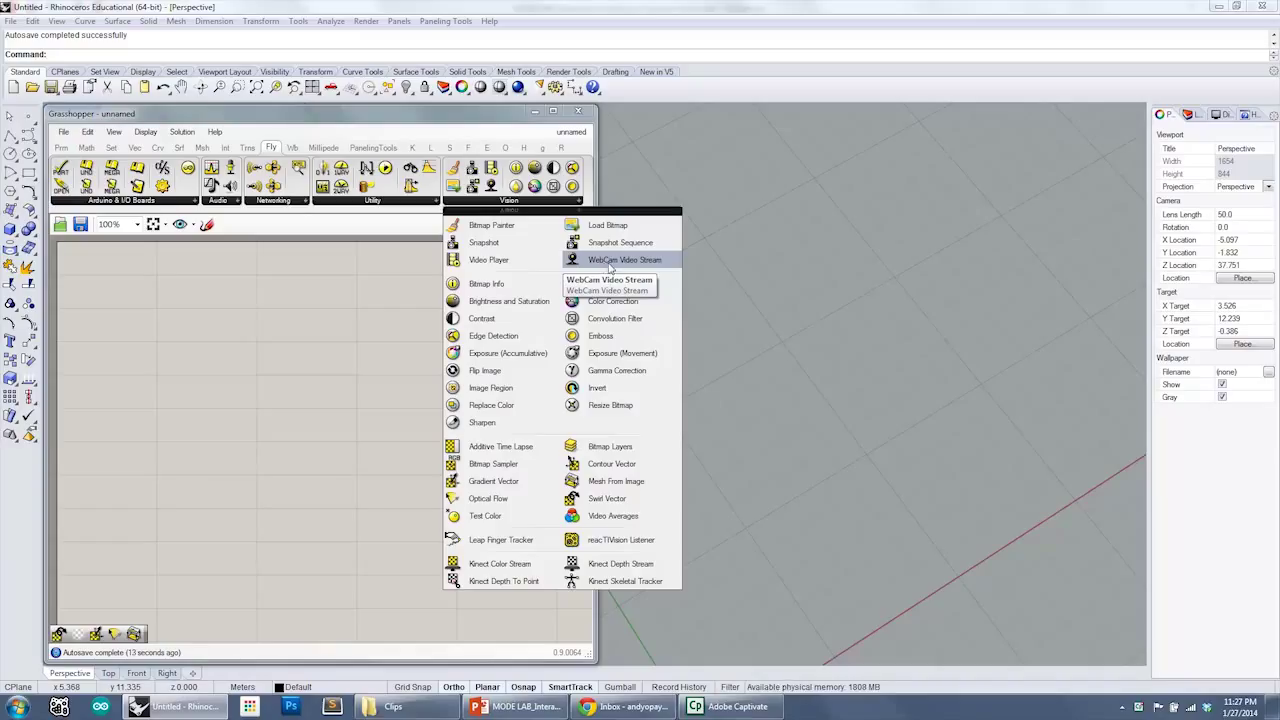
- Add a WebCam Video Stream component and set its resolution to 80px x 60px
left_click(625, 259)
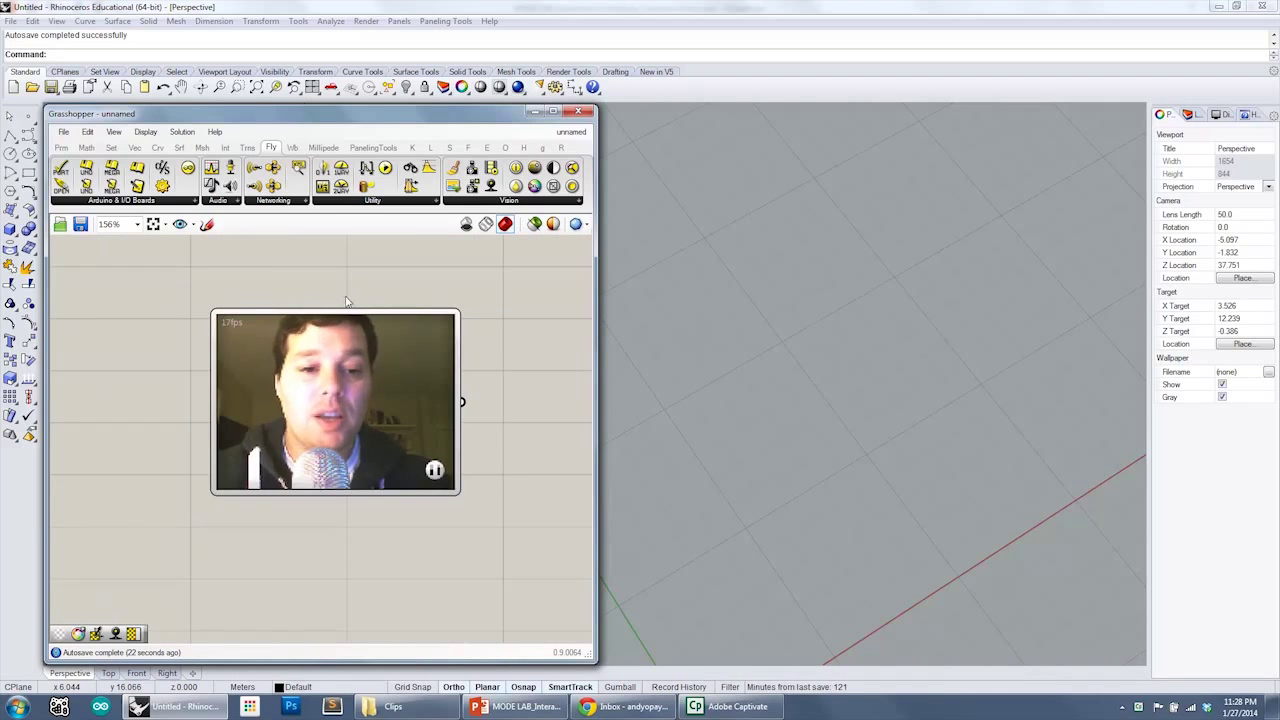
mouse_move(423, 291)
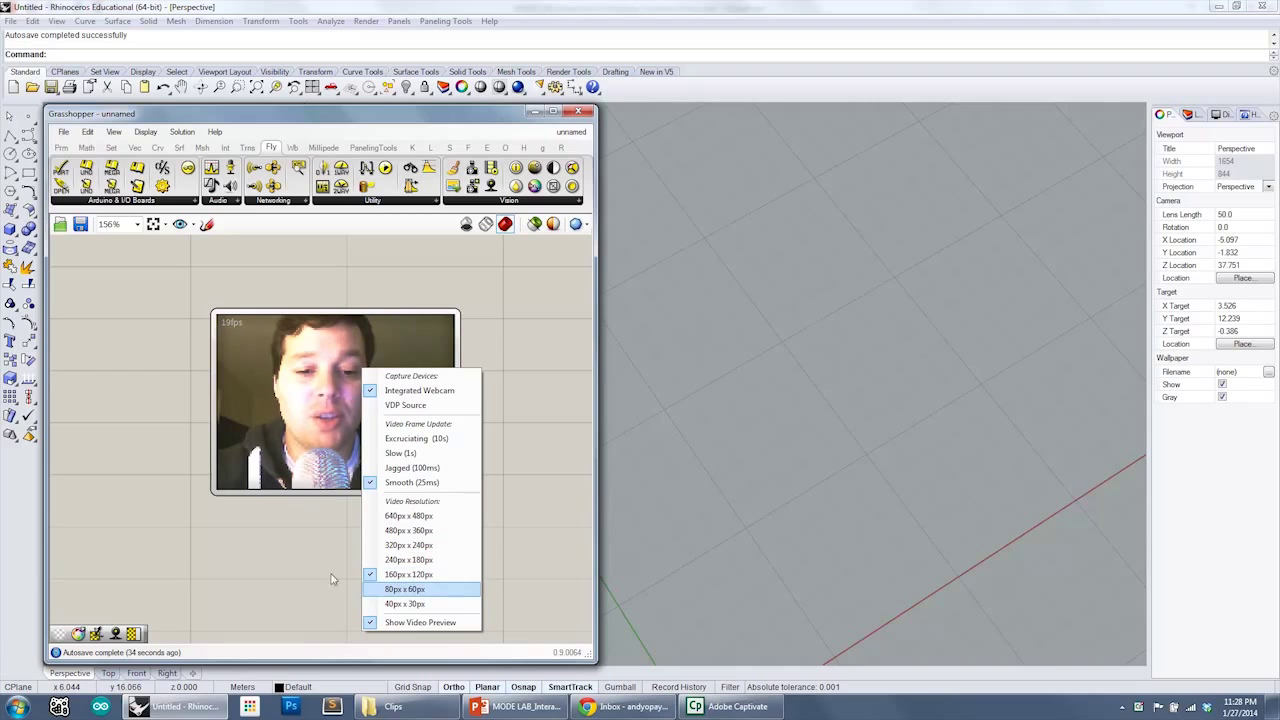
left_click(403, 589)
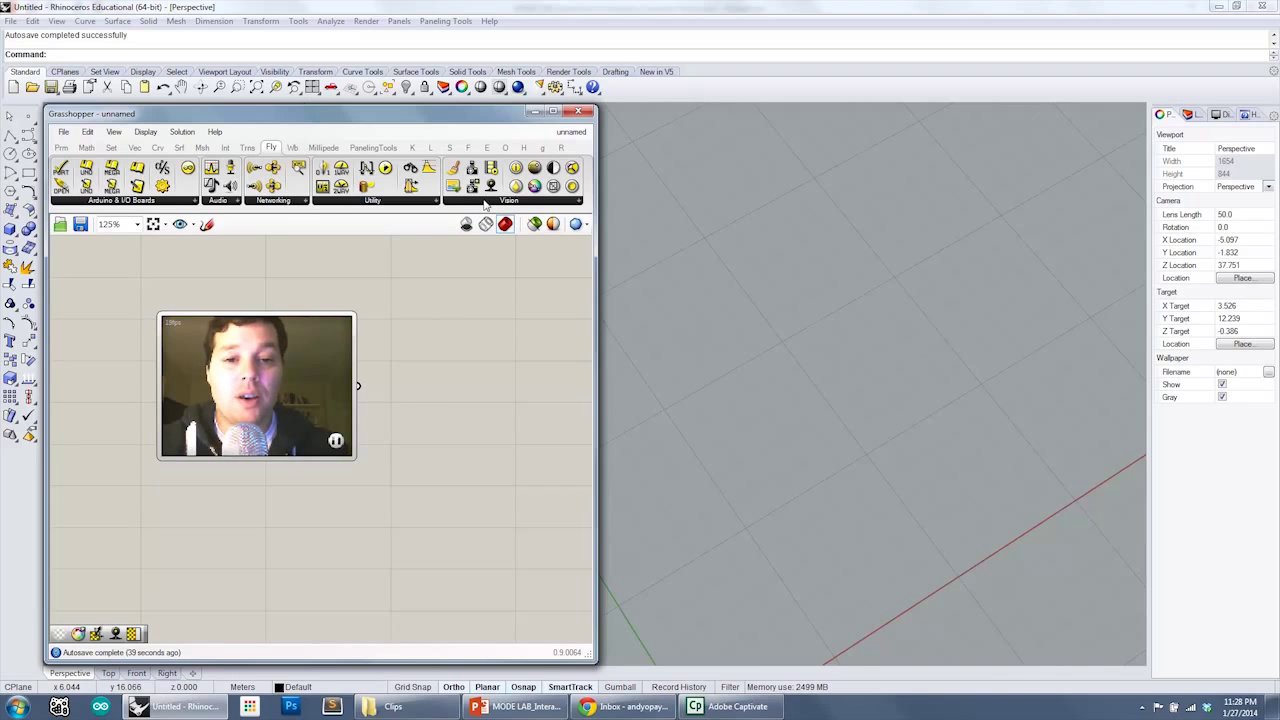
- Place a Gradient Vector component from Vision, then a 0.250 Number Slider from Params
left_click(509, 200)
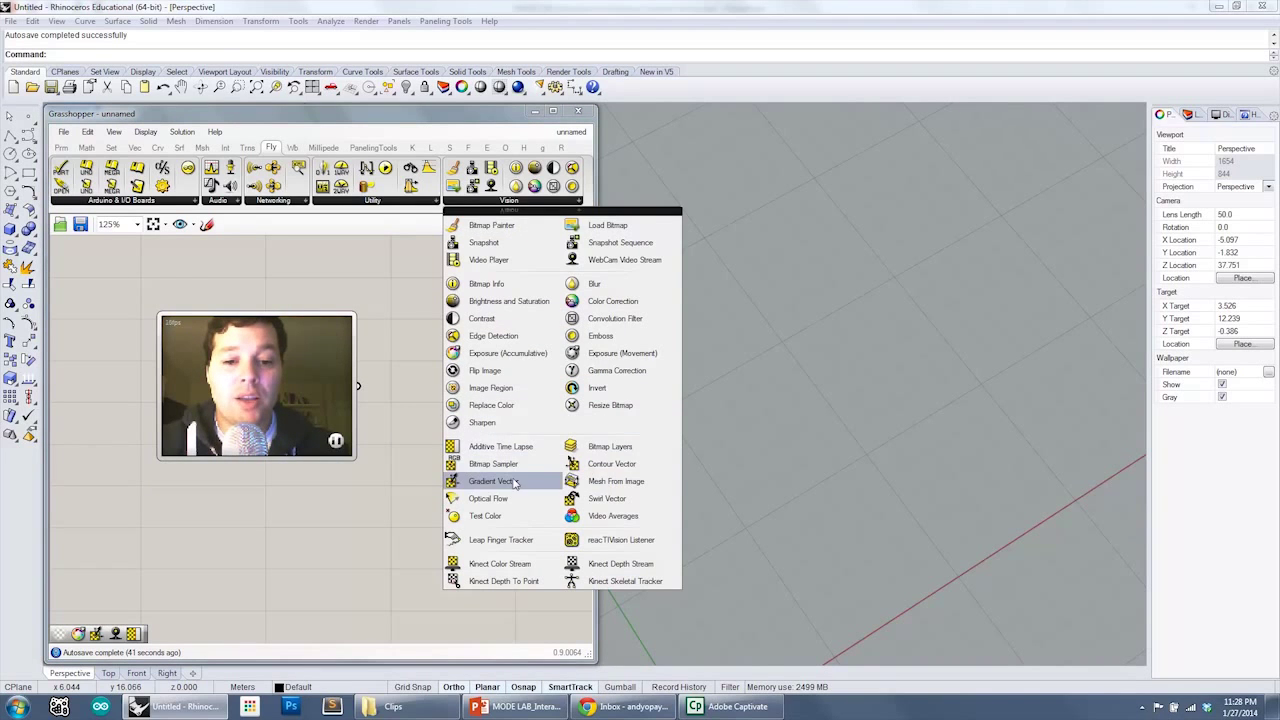
left_click(481, 463)
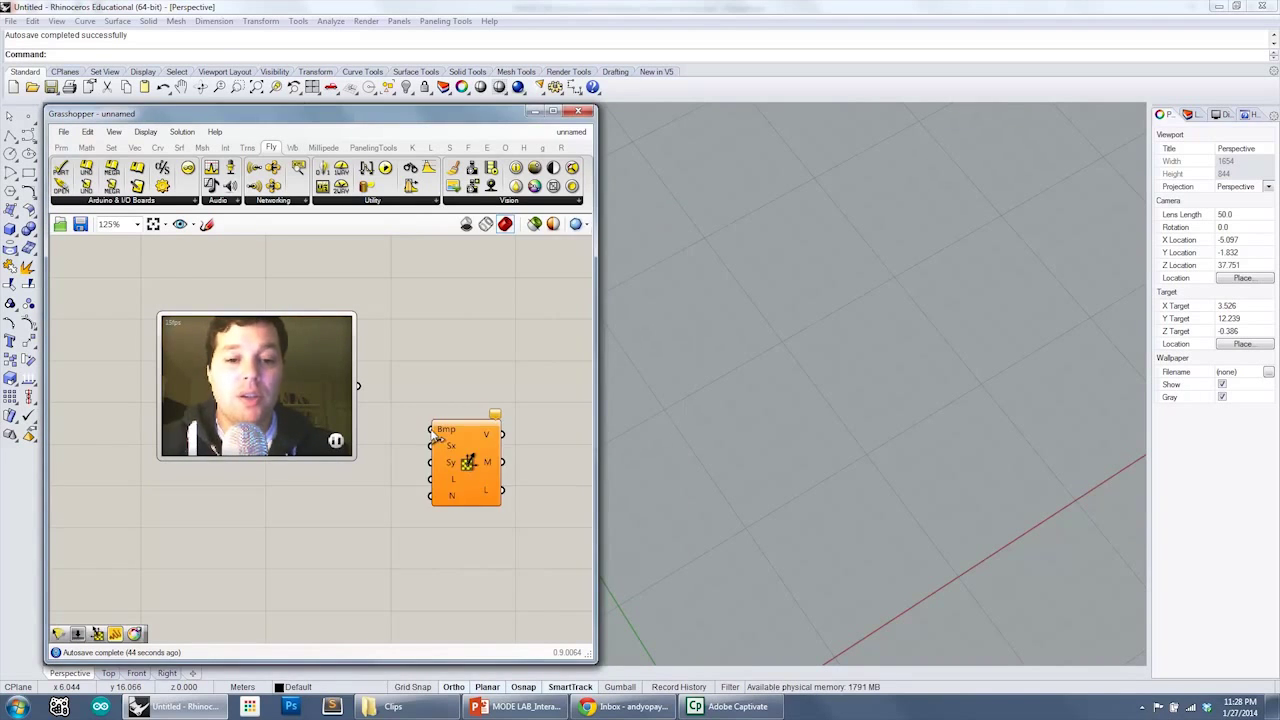
left_click(63, 147)
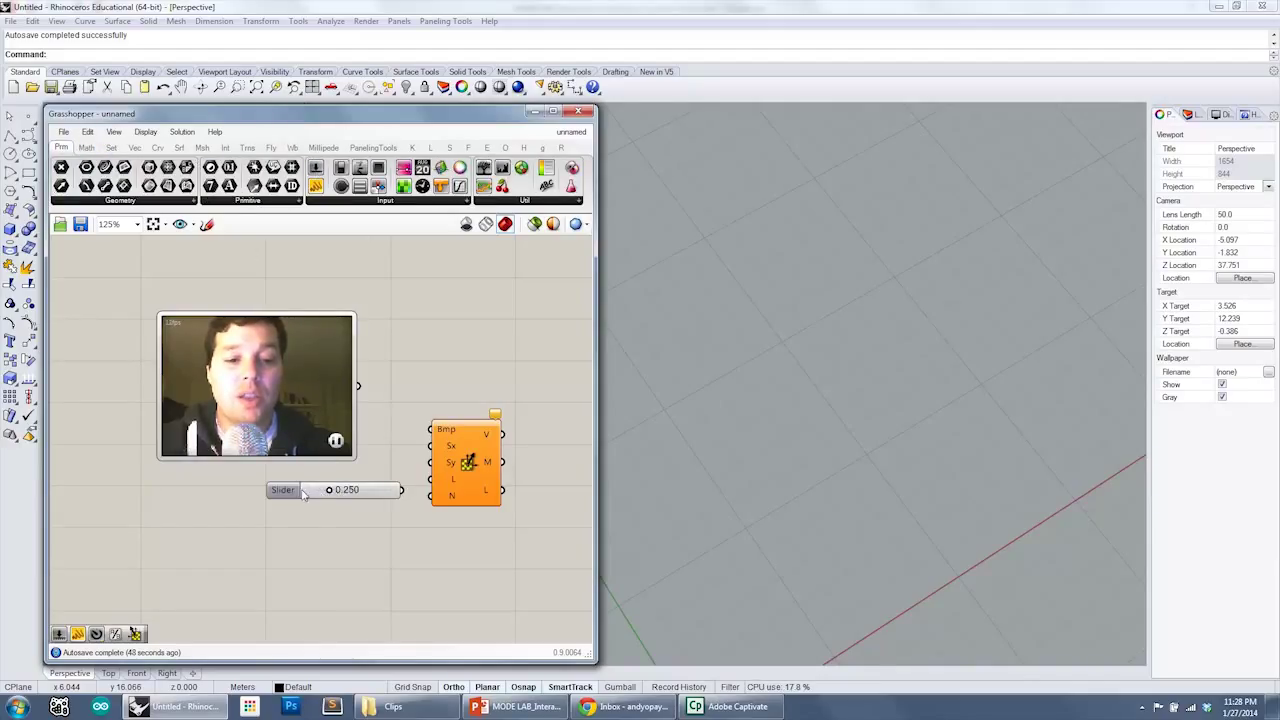
- Rename the slider Line Scale Factor, set its range to 0–3, and slide it to 2.434
double_click(283, 490)
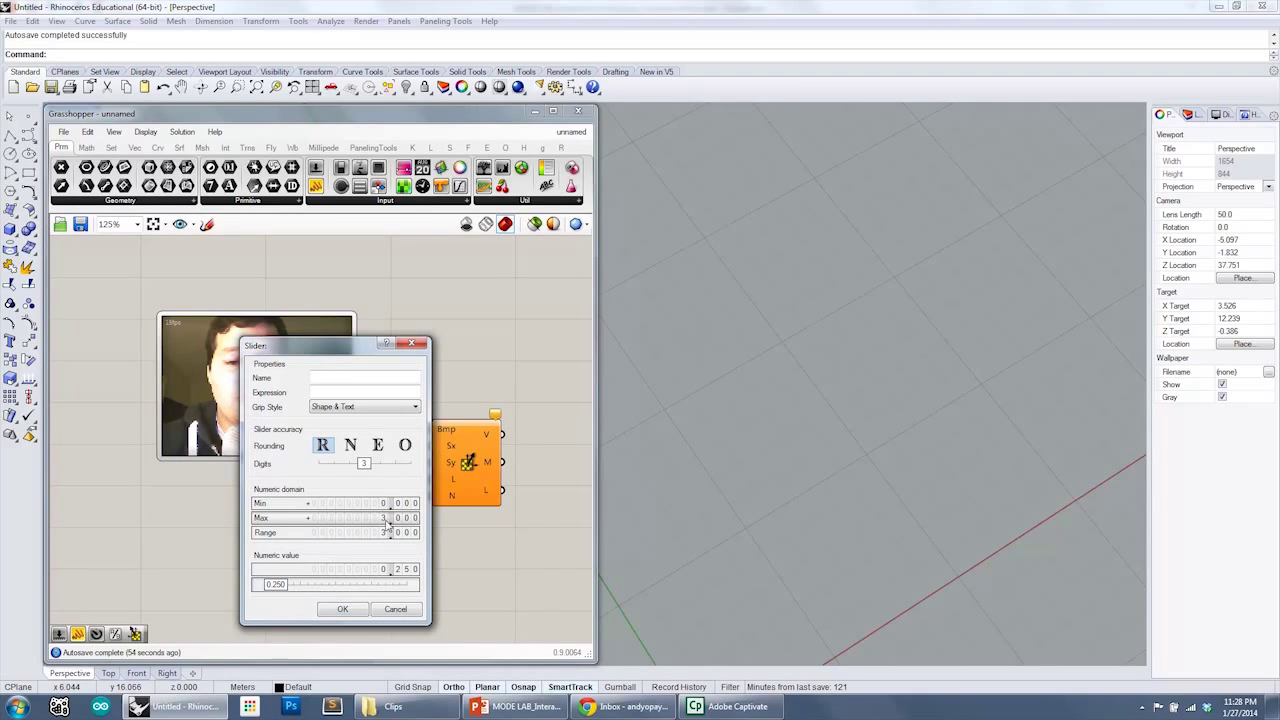
left_click(342, 609)
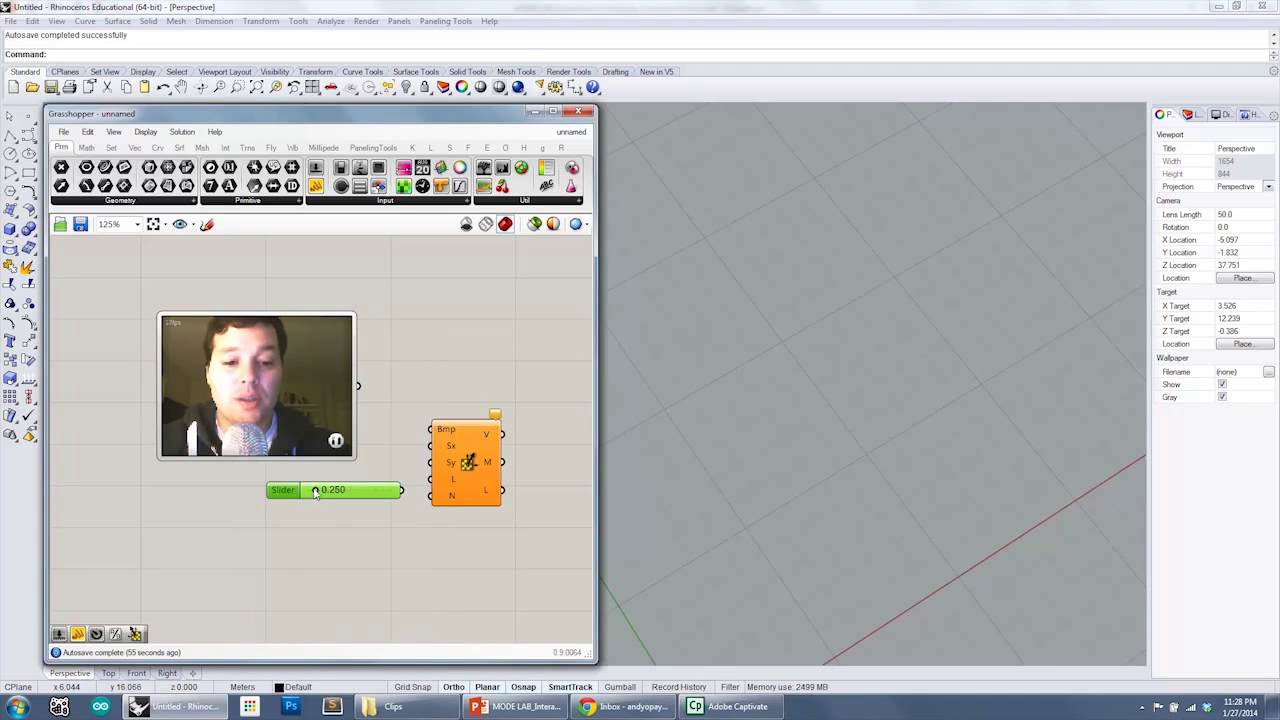
left_click_drag(317, 489, 376, 489)
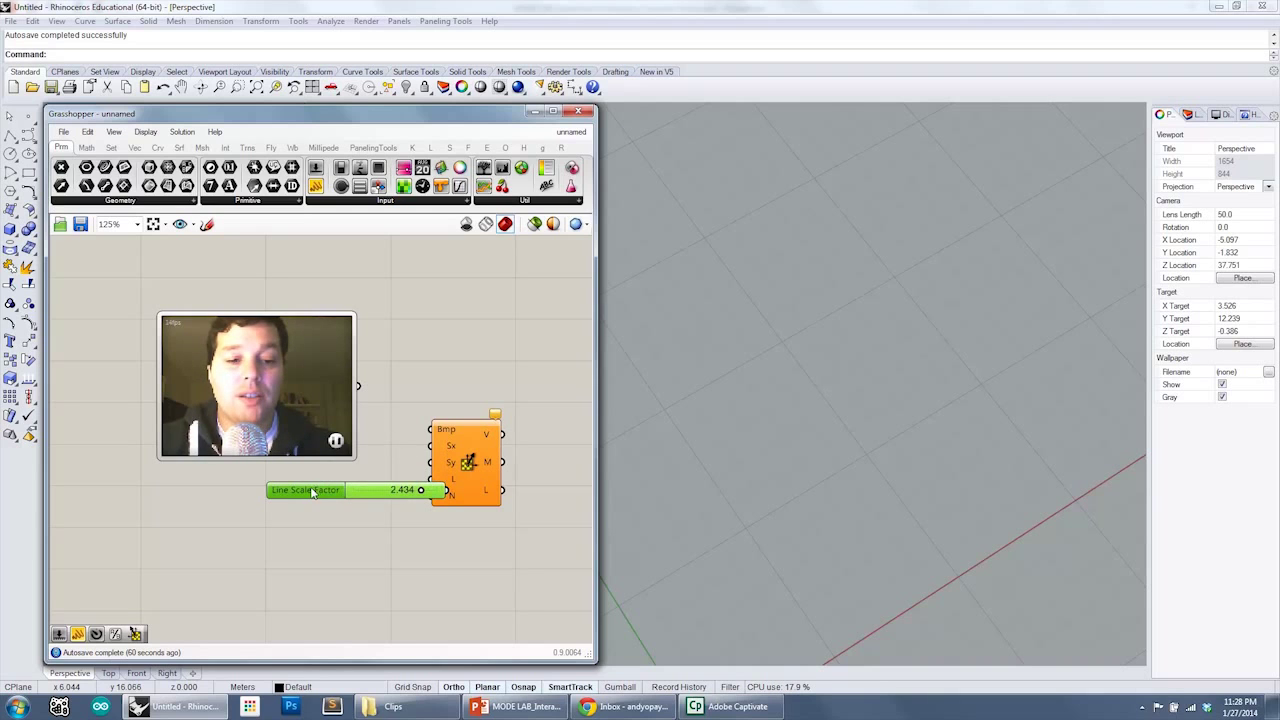
- Wire the Line Scale Factor slider into Gradient Vector's L input
left_click_drag(305, 490, 232, 490)
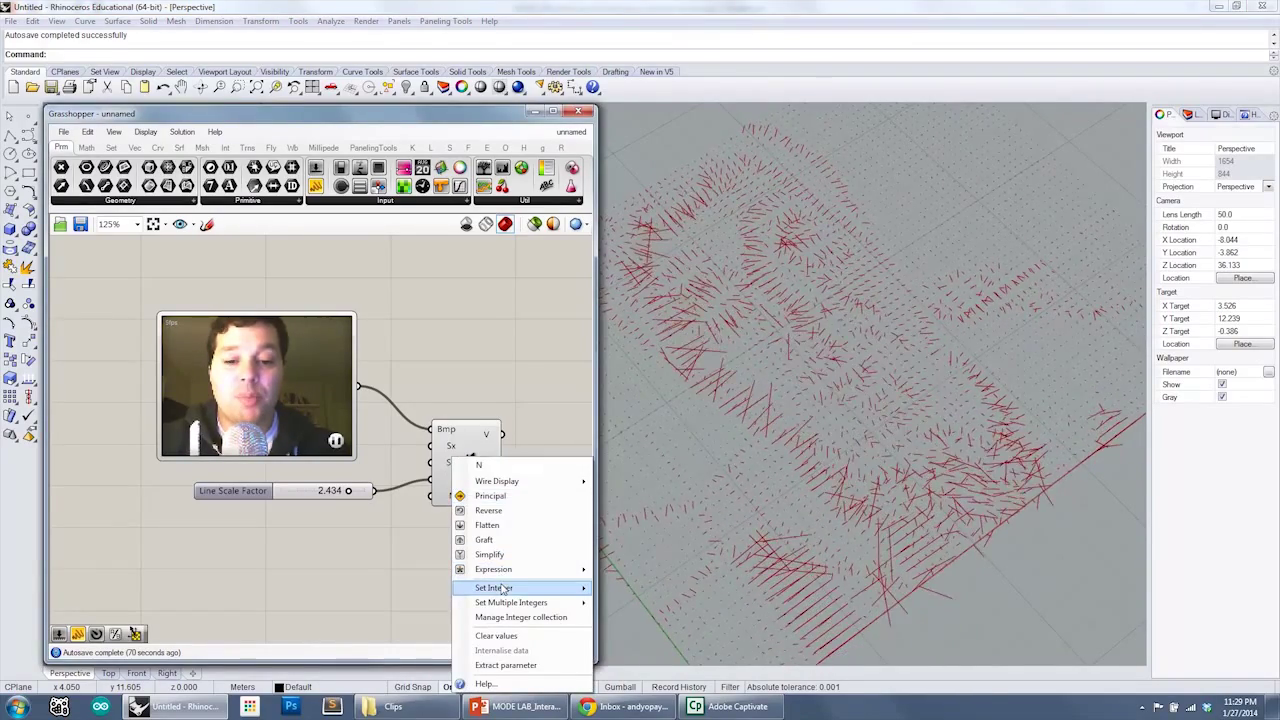
- Set Gradient Vector's N input to integer 1 and orbit Rhino to view the denser lines
left_click(494, 588)
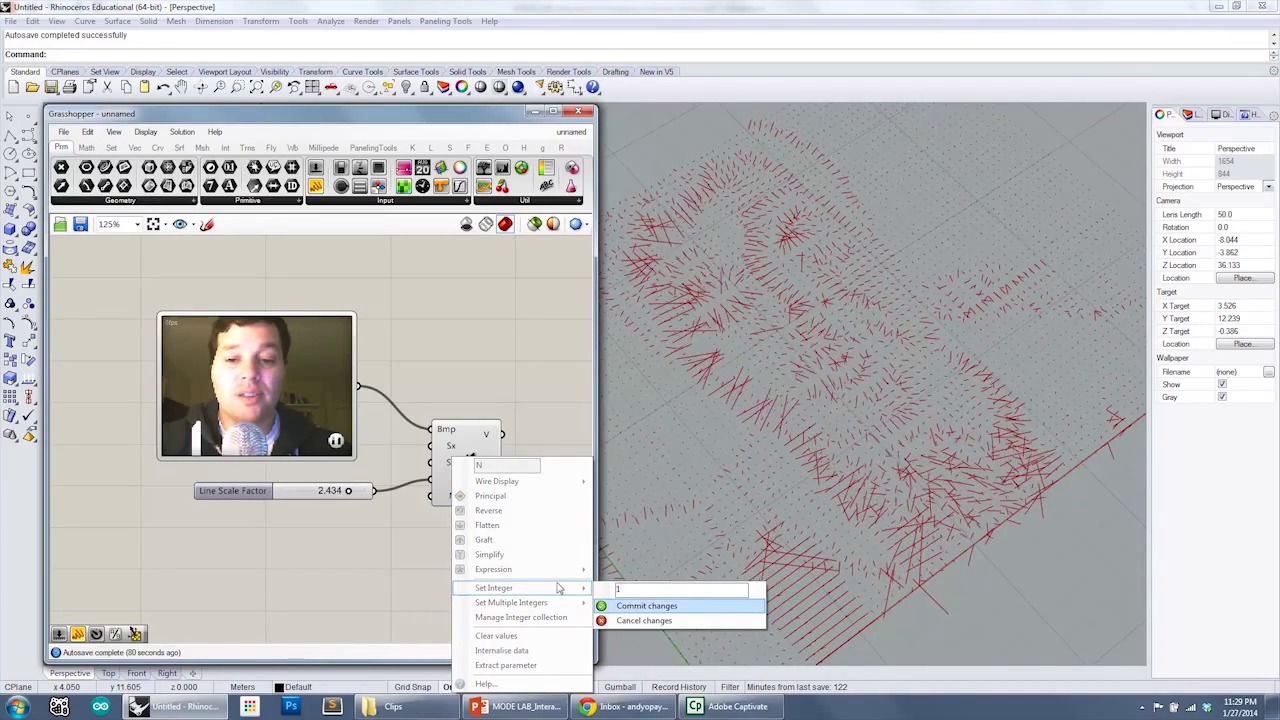
left_click(646, 605)
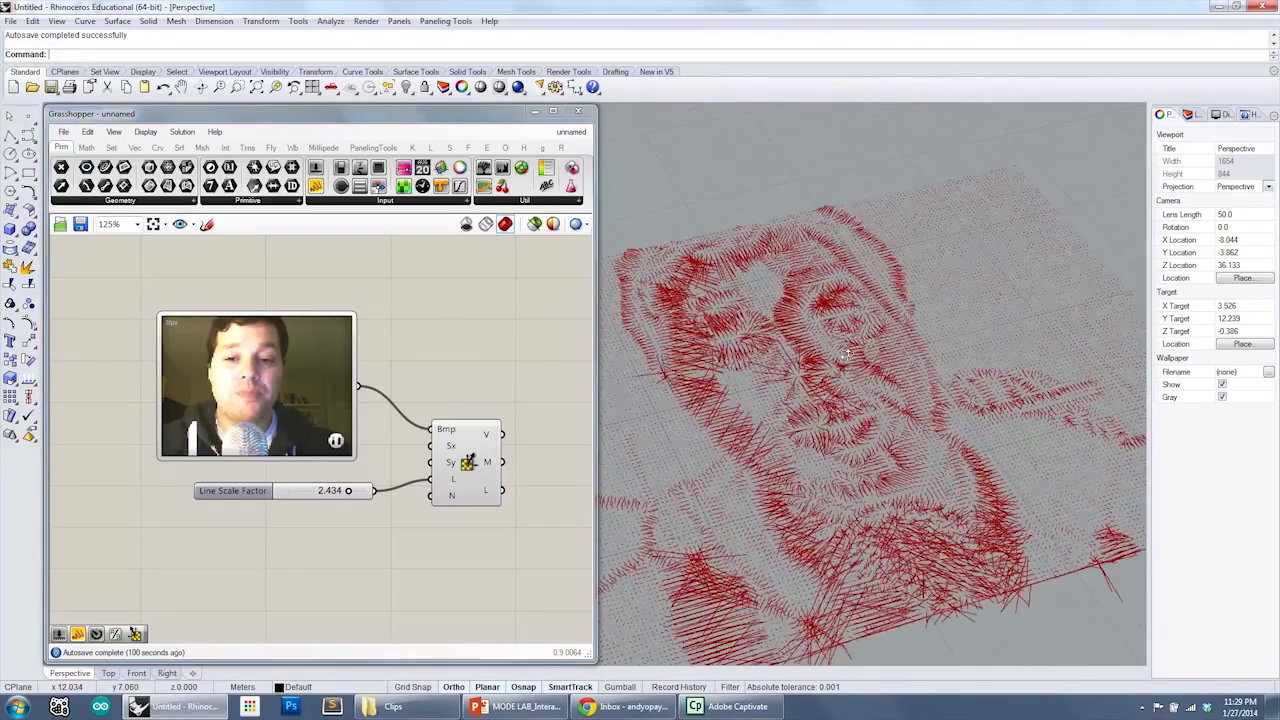
left_click_drag(850, 350, 875, 395)
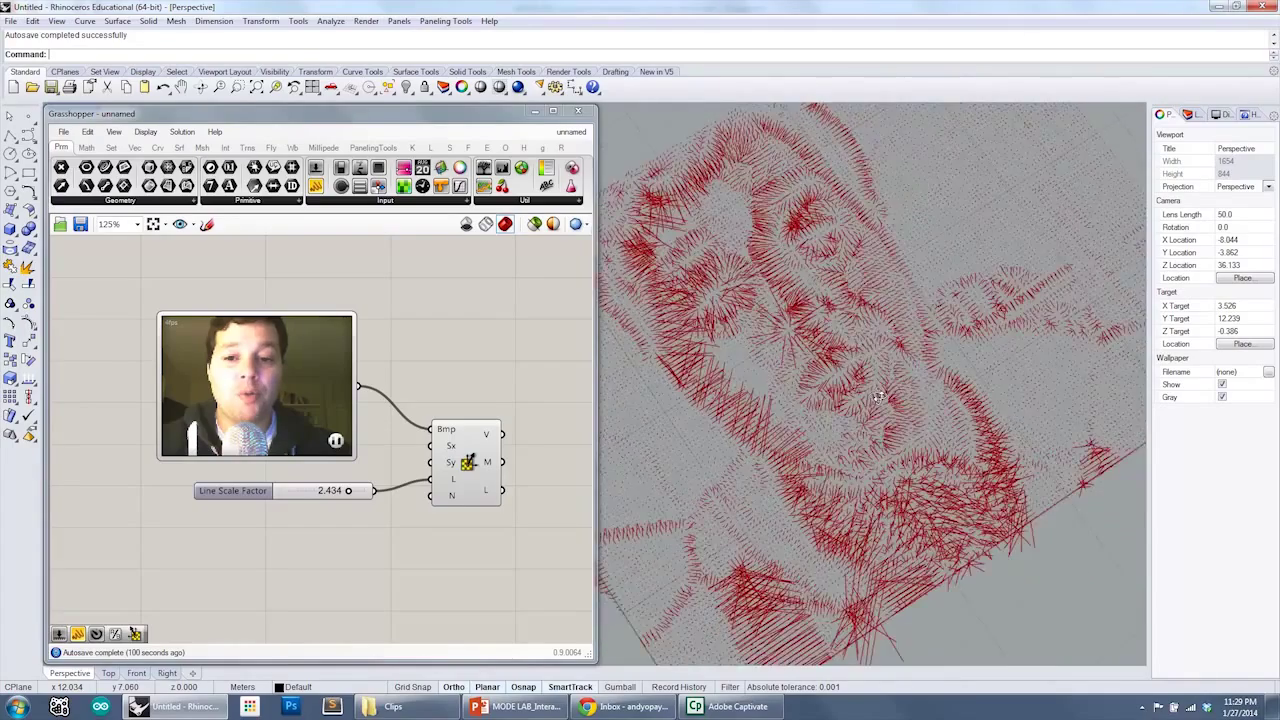